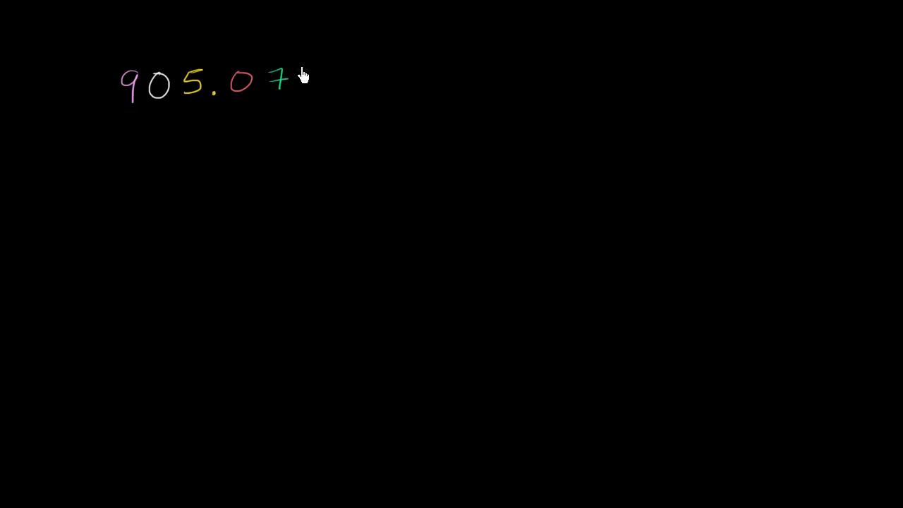
Draw the final magenta 4 to complete 905.074
{"action": "left_click_drag", "start_coordinate": [307, 78], "coordinate": [322, 92]}
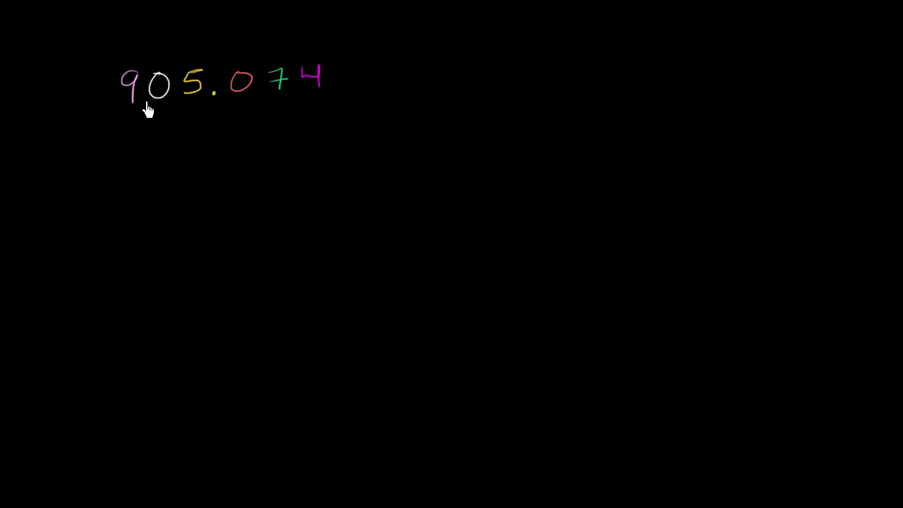
{"action": "mouse_move", "coordinate": [161, 111]}
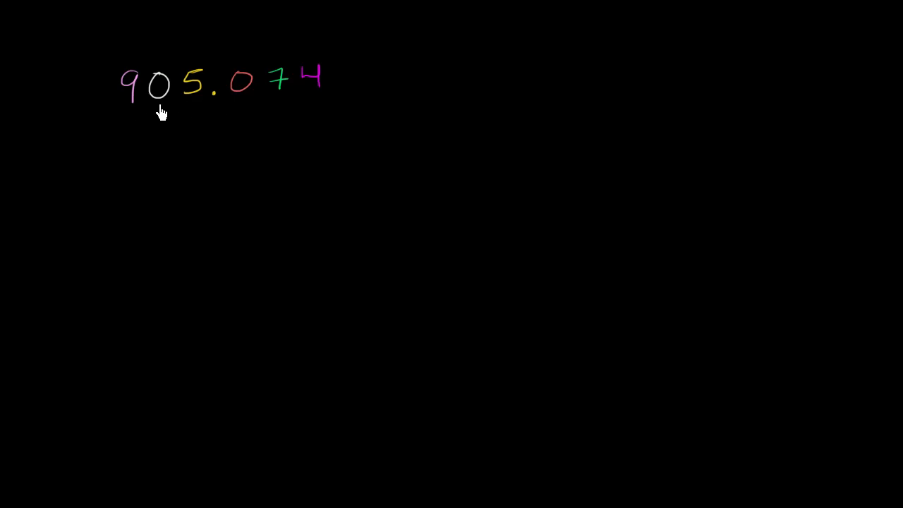
{"action": "mouse_move", "coordinate": [179, 130]}
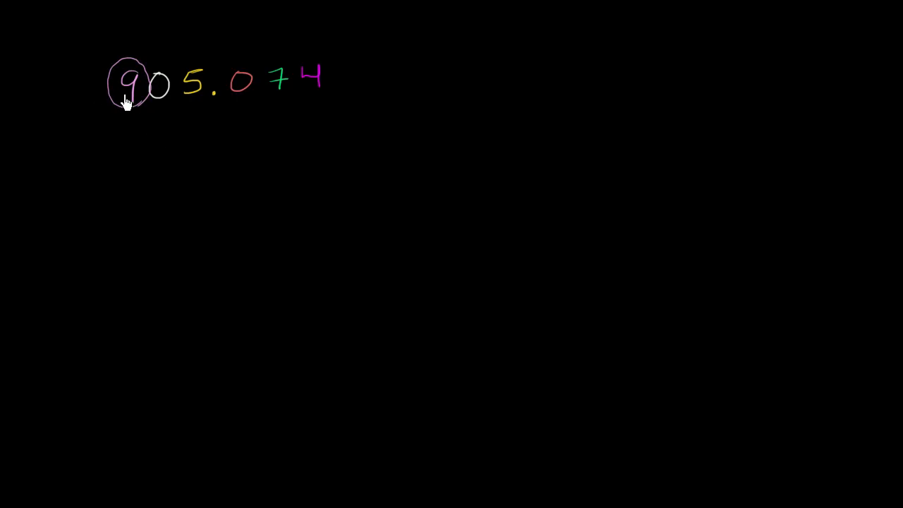
{"action": "mouse_move", "coordinate": [128, 91]}
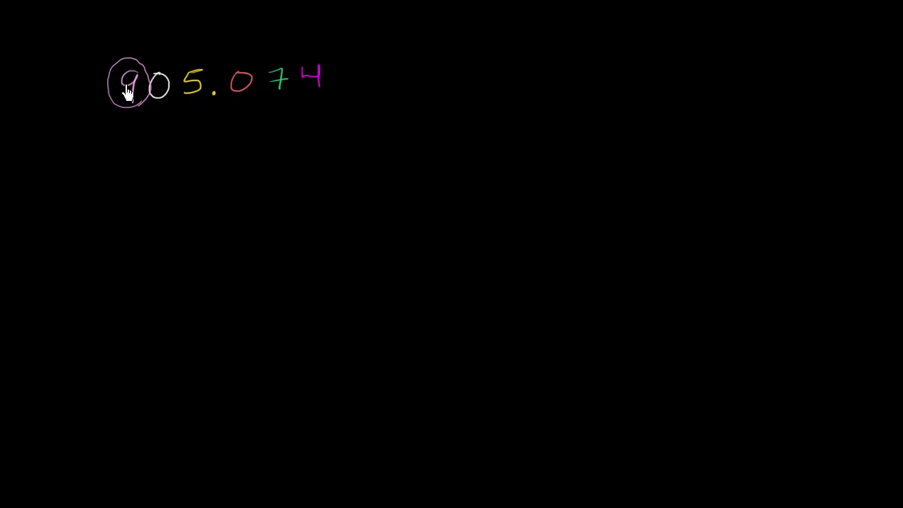
{"action": "mouse_move", "coordinate": [100, 171]}
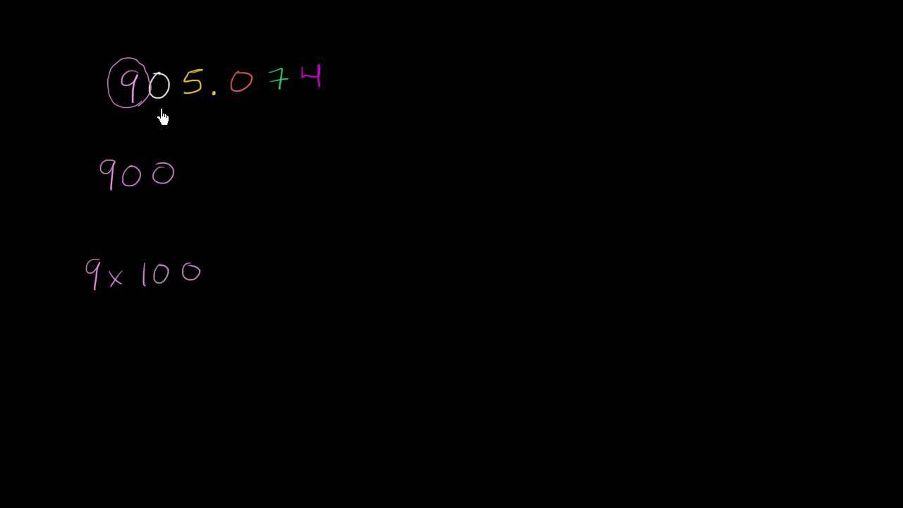
{"action": "mouse_move", "coordinate": [161, 85]}
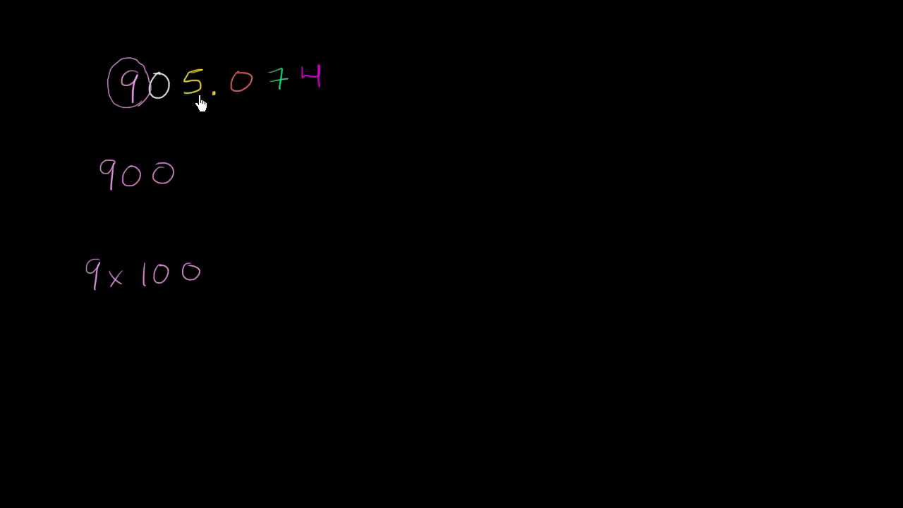
Circle the 5 in the ones place in yellow
{"action": "left_click_drag", "start_coordinate": [180, 63], "coordinate": [205, 99]}
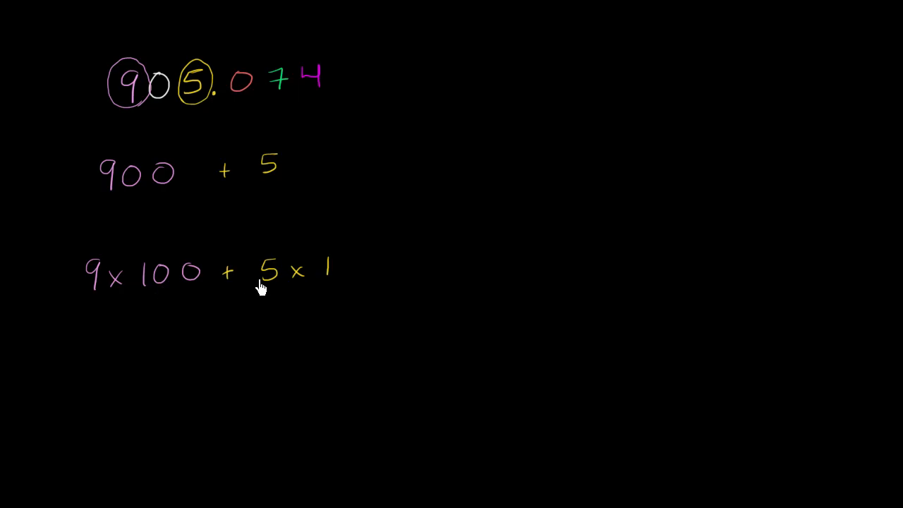
{"action": "mouse_move", "coordinate": [268, 279]}
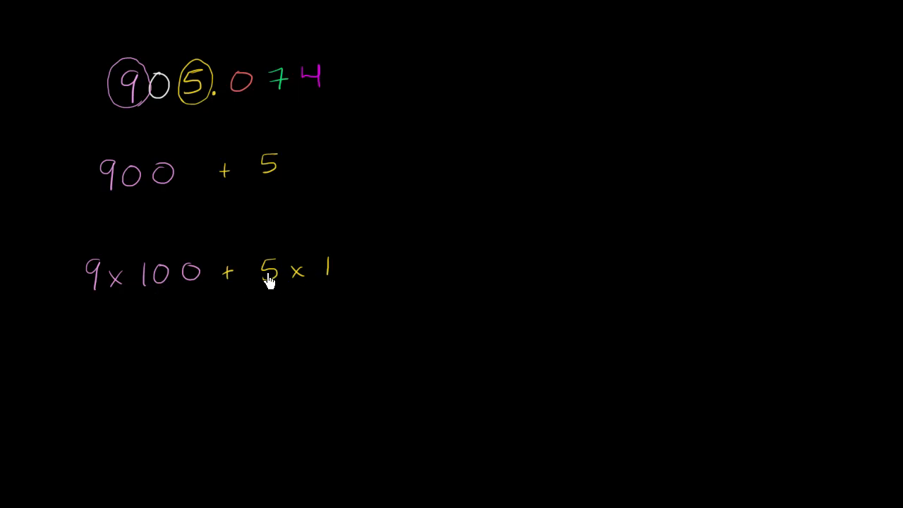
{"action": "mouse_move", "coordinate": [227, 290]}
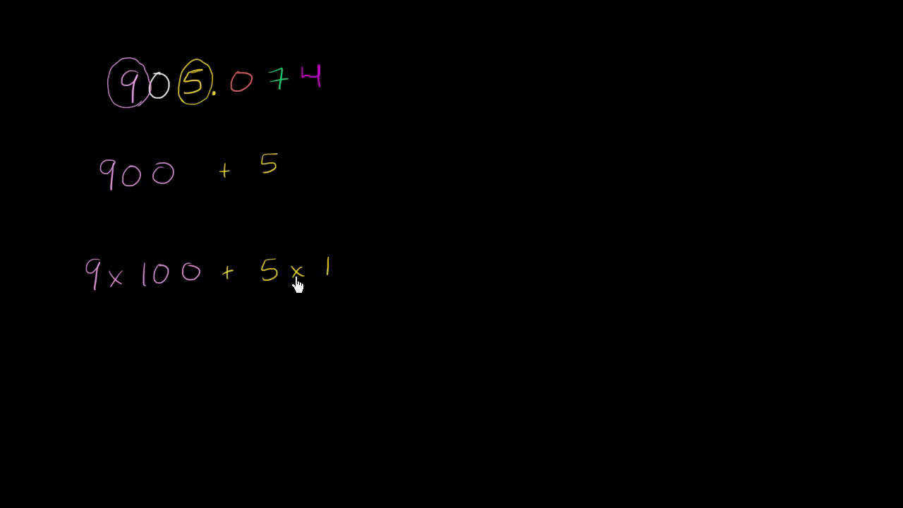
{"action": "mouse_move", "coordinate": [281, 281]}
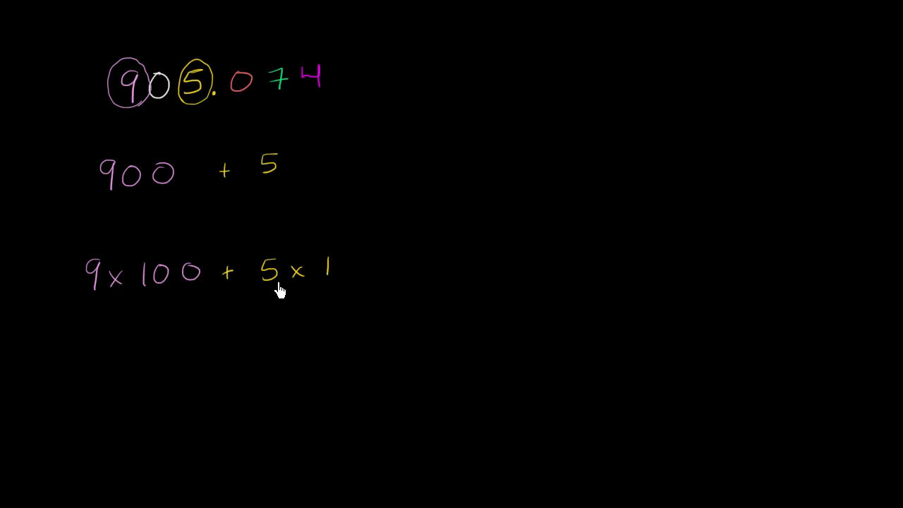
{"action": "mouse_move", "coordinate": [297, 286]}
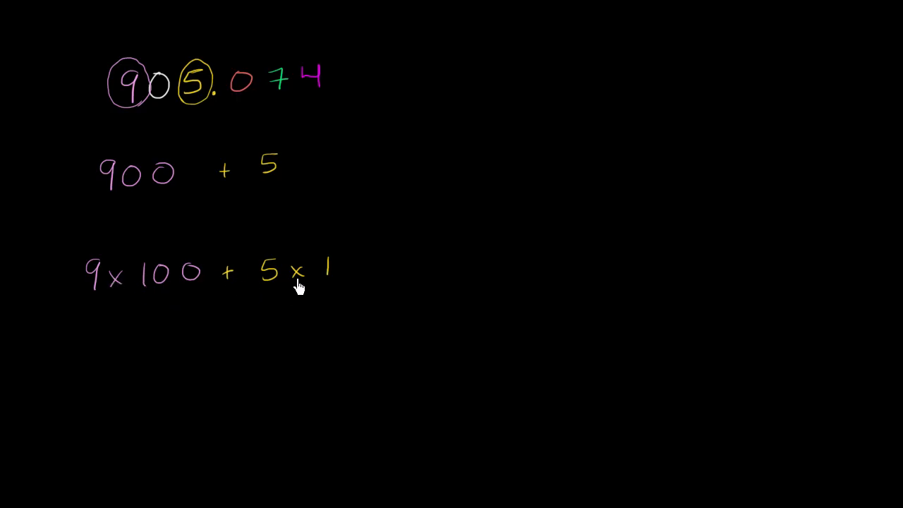
{"action": "mouse_move", "coordinate": [269, 286]}
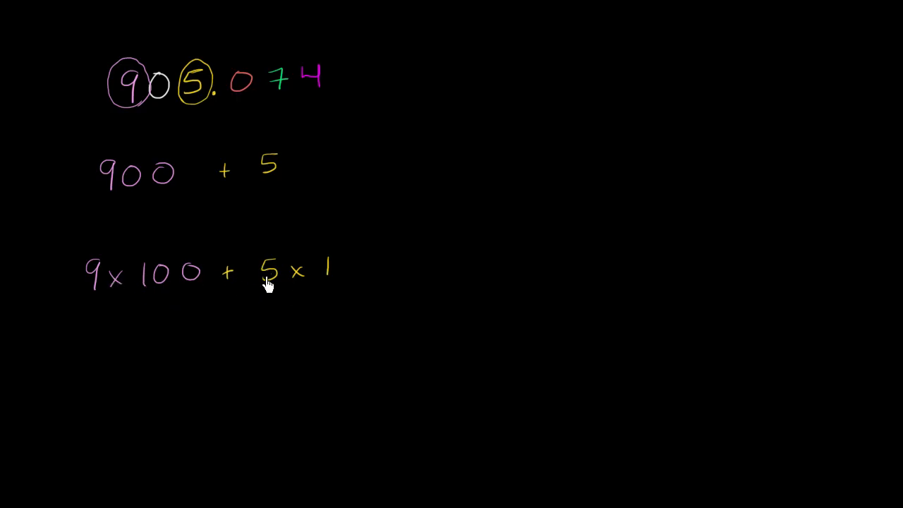
{"action": "mouse_move", "coordinate": [155, 282]}
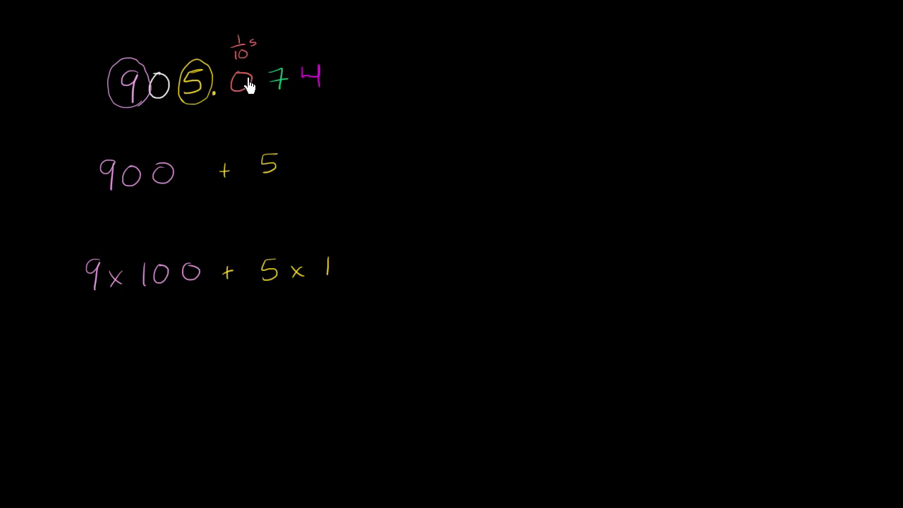
{"action": "mouse_move", "coordinate": [277, 38]}
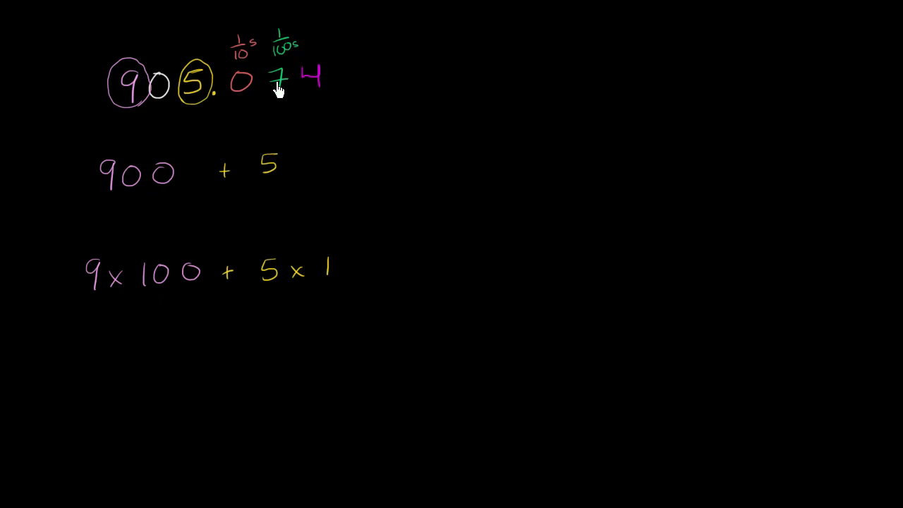
{"action": "mouse_move", "coordinate": [341, 172]}
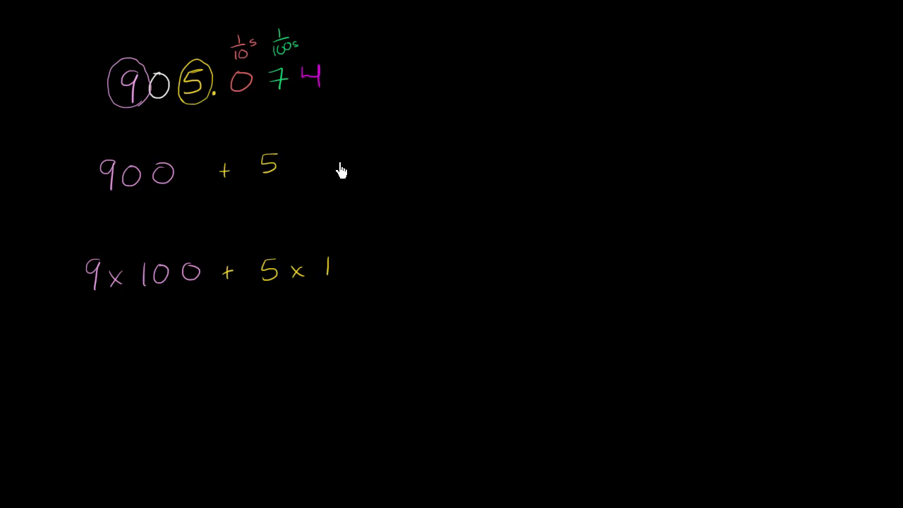
Write a plus after the 5 term and the 7 of the hundredths fraction
{"action": "left_click_drag", "start_coordinate": [346, 159], "coordinate": [395, 131]}
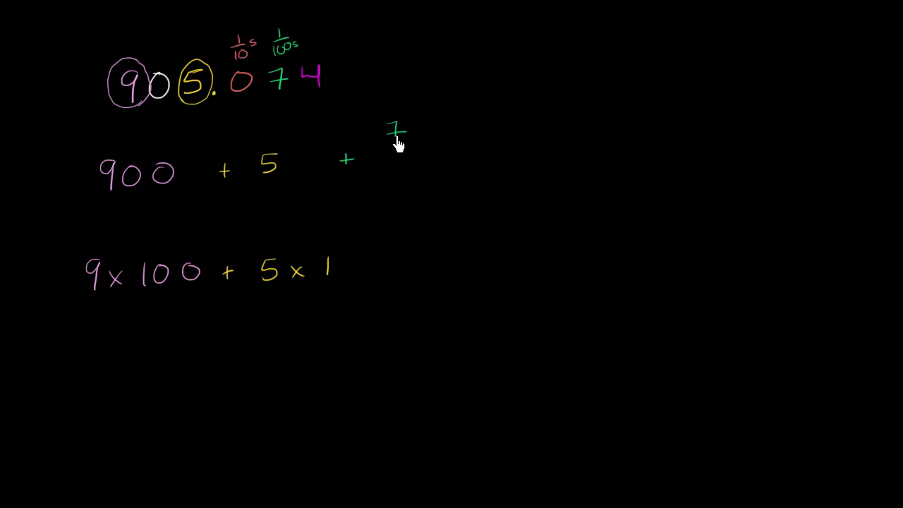
{"action": "left_click_drag", "start_coordinate": [395, 141], "coordinate": [402, 162]}
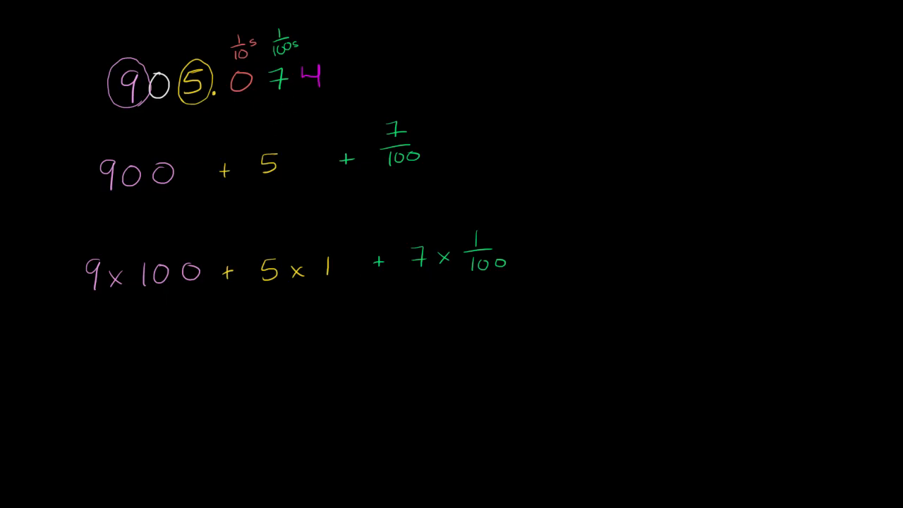
Label the 4 as 1/1000s in magenta and write the 4/1000 term in the top sum
{"action": "left_click_drag", "start_coordinate": [322, 38], "coordinate": [346, 34]}
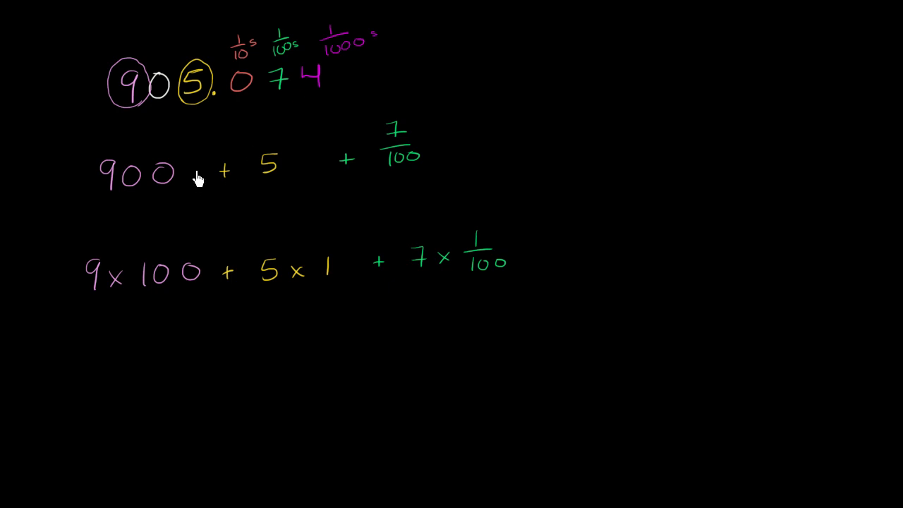
{"action": "mouse_move", "coordinate": [459, 117]}
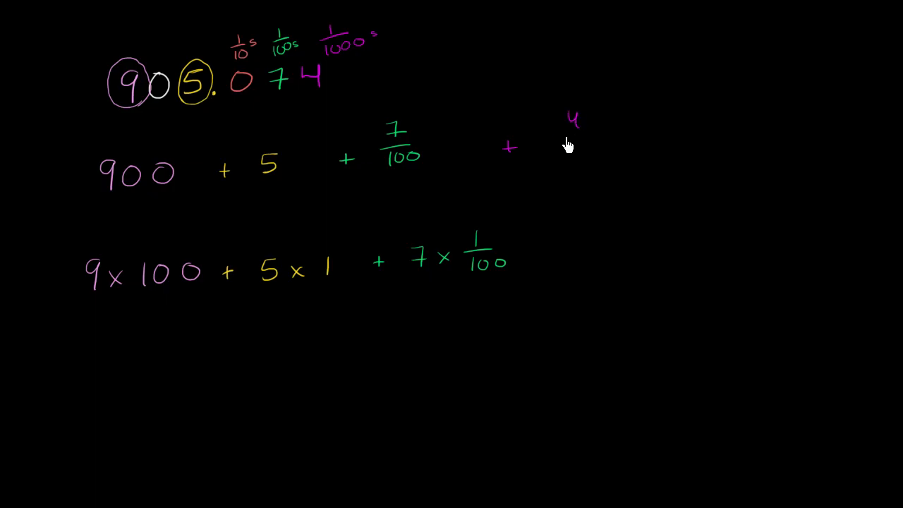
{"action": "left_click_drag", "start_coordinate": [557, 148], "coordinate": [611, 148]}
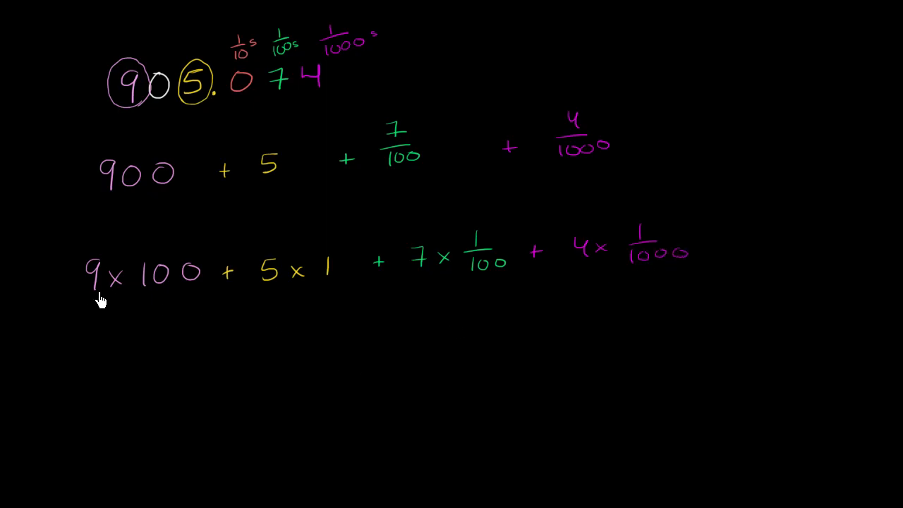
{"action": "mouse_move", "coordinate": [127, 55]}
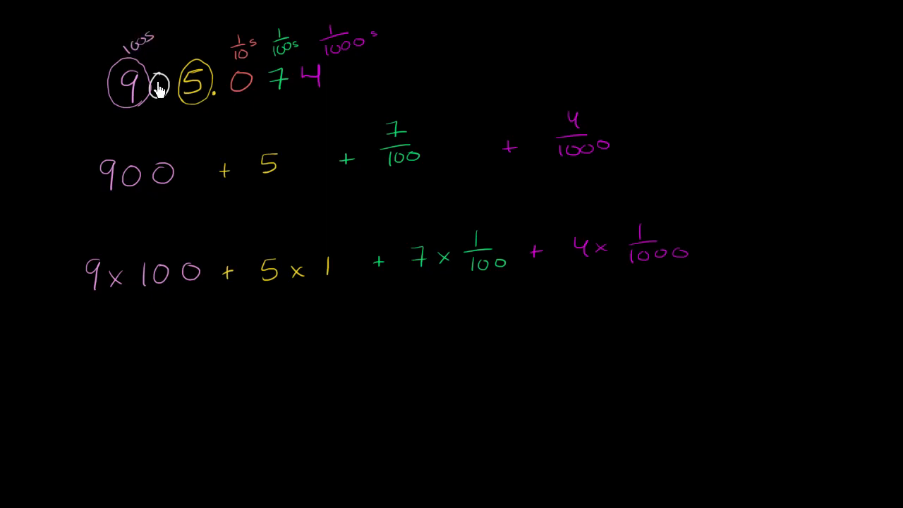
{"action": "mouse_move", "coordinate": [161, 62]}
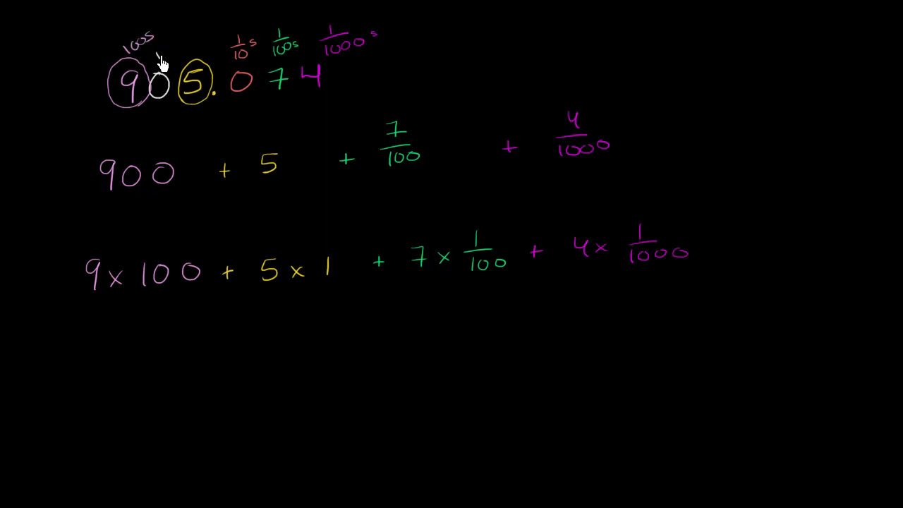
{"action": "mouse_move", "coordinate": [166, 60]}
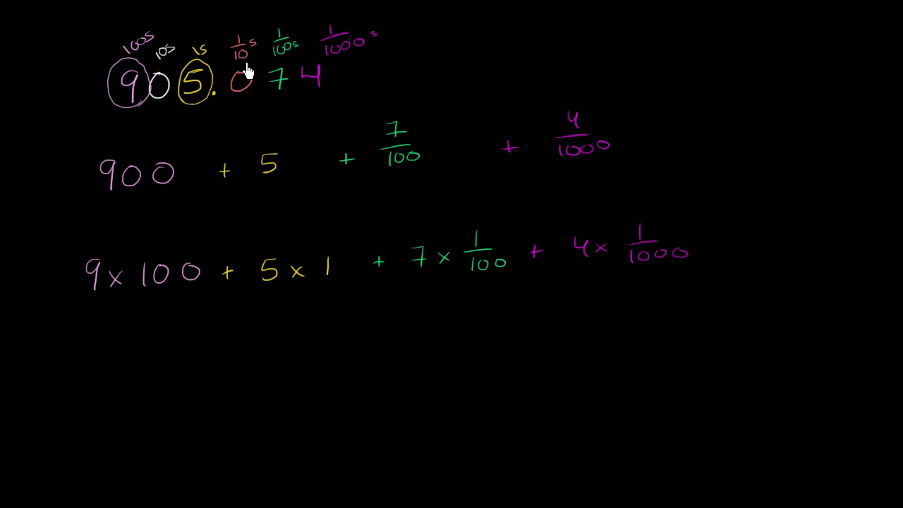
{"action": "mouse_move", "coordinate": [261, 65]}
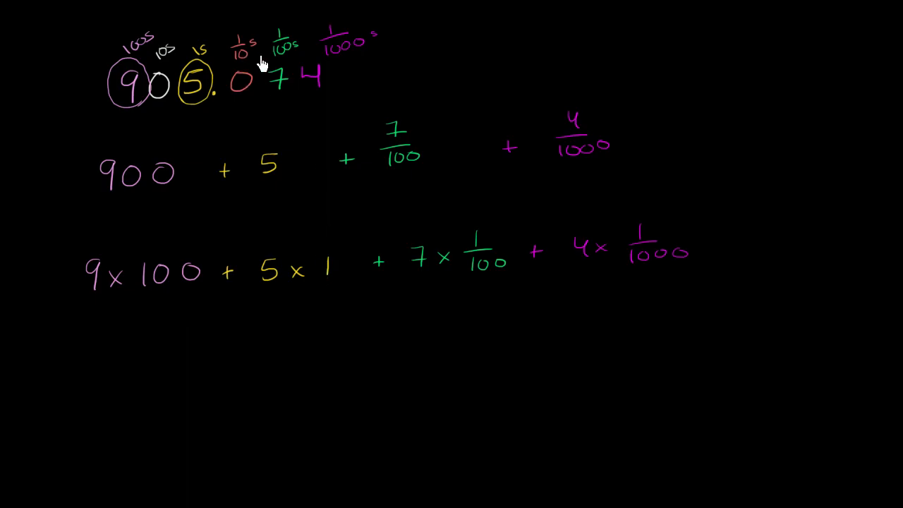
{"action": "mouse_move", "coordinate": [473, 272]}
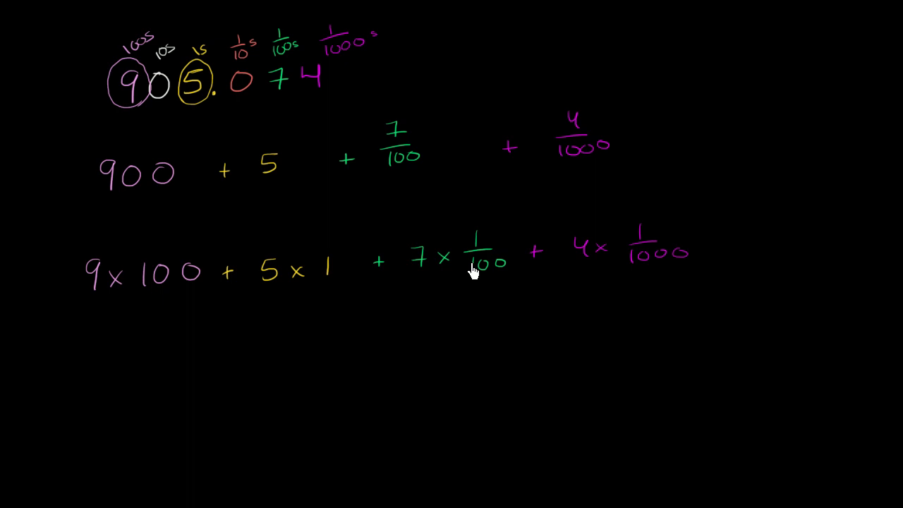
{"action": "mouse_move", "coordinate": [314, 96]}
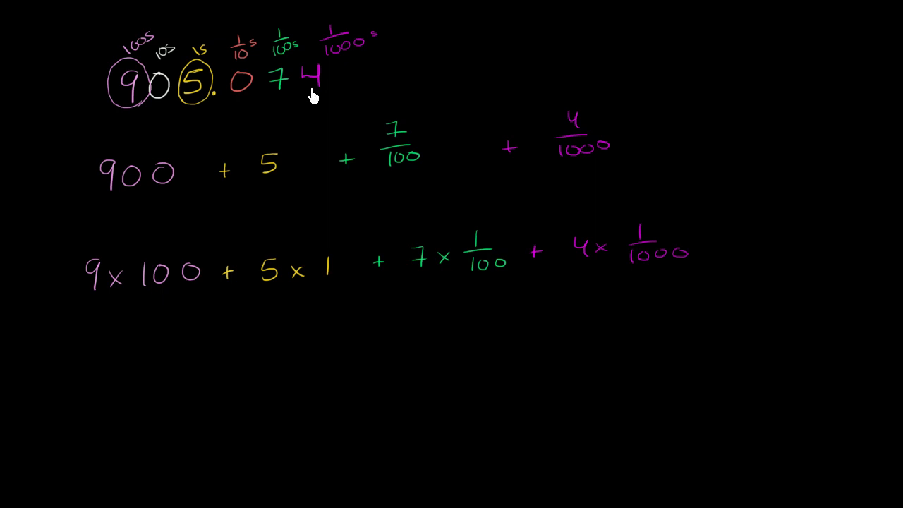
{"action": "mouse_move", "coordinate": [603, 244]}
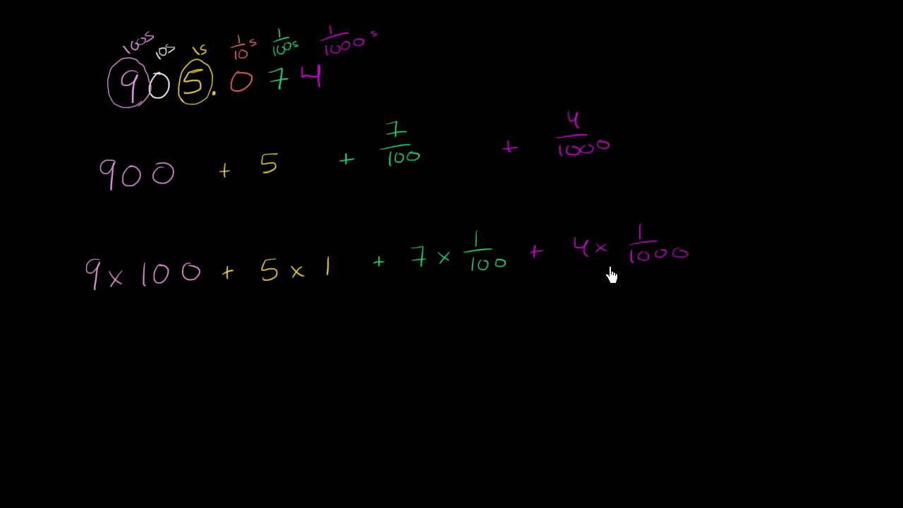
{"action": "mouse_move", "coordinate": [473, 296]}
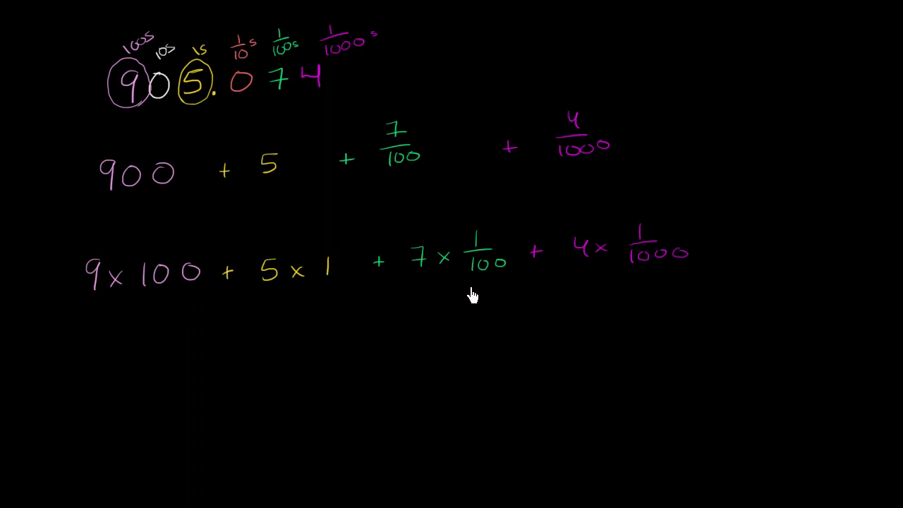
{"action": "mouse_move", "coordinate": [222, 113]}
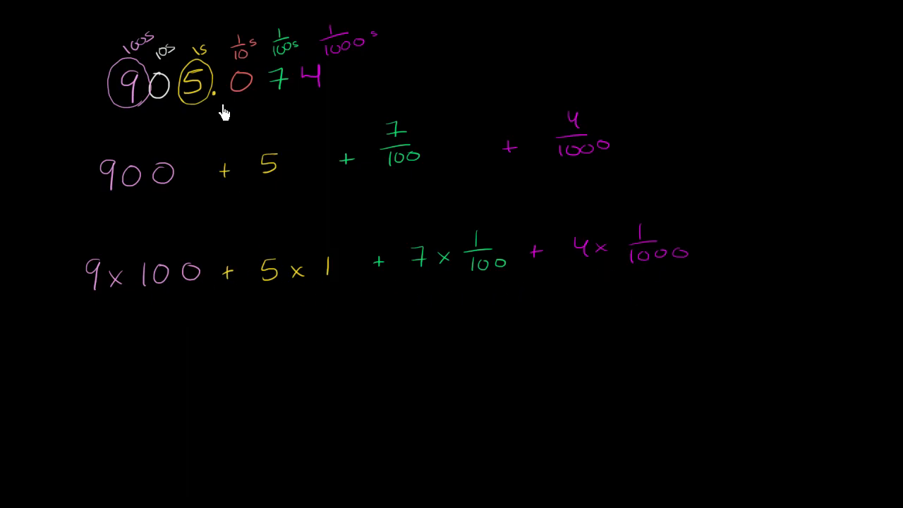